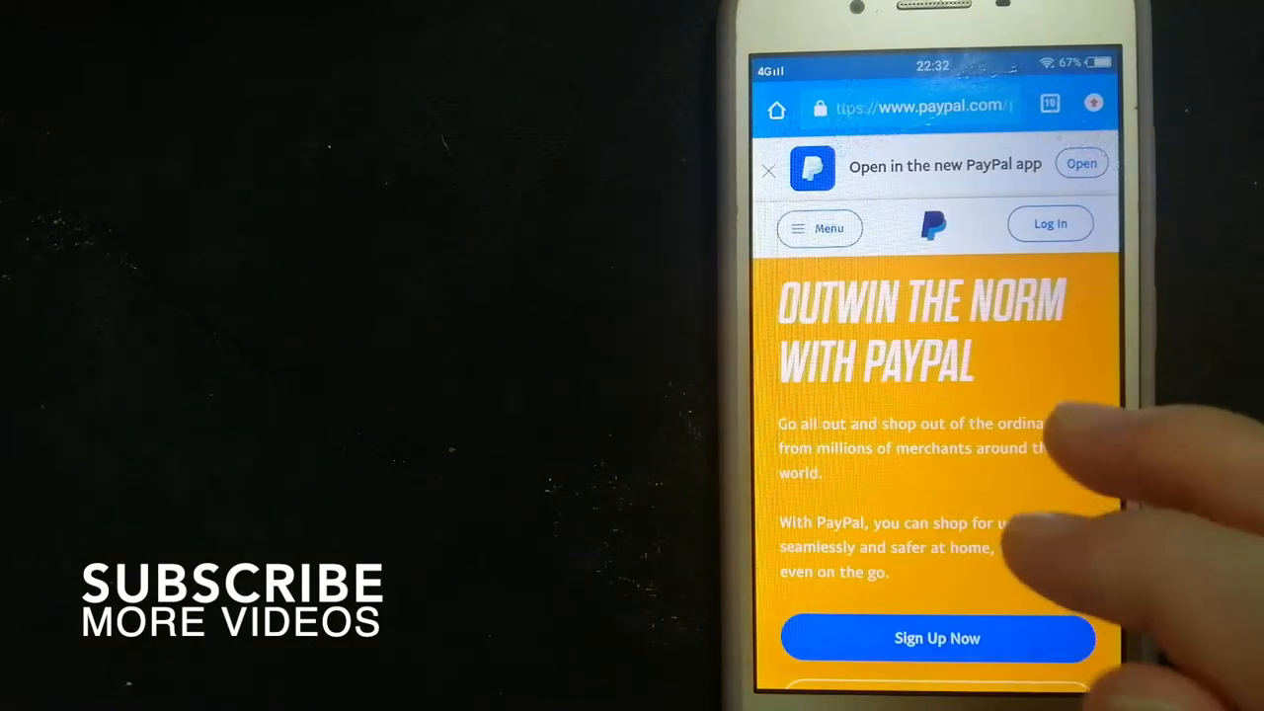
{"action": "scroll", "scroll_direction": "down", "scroll_amount": 3}
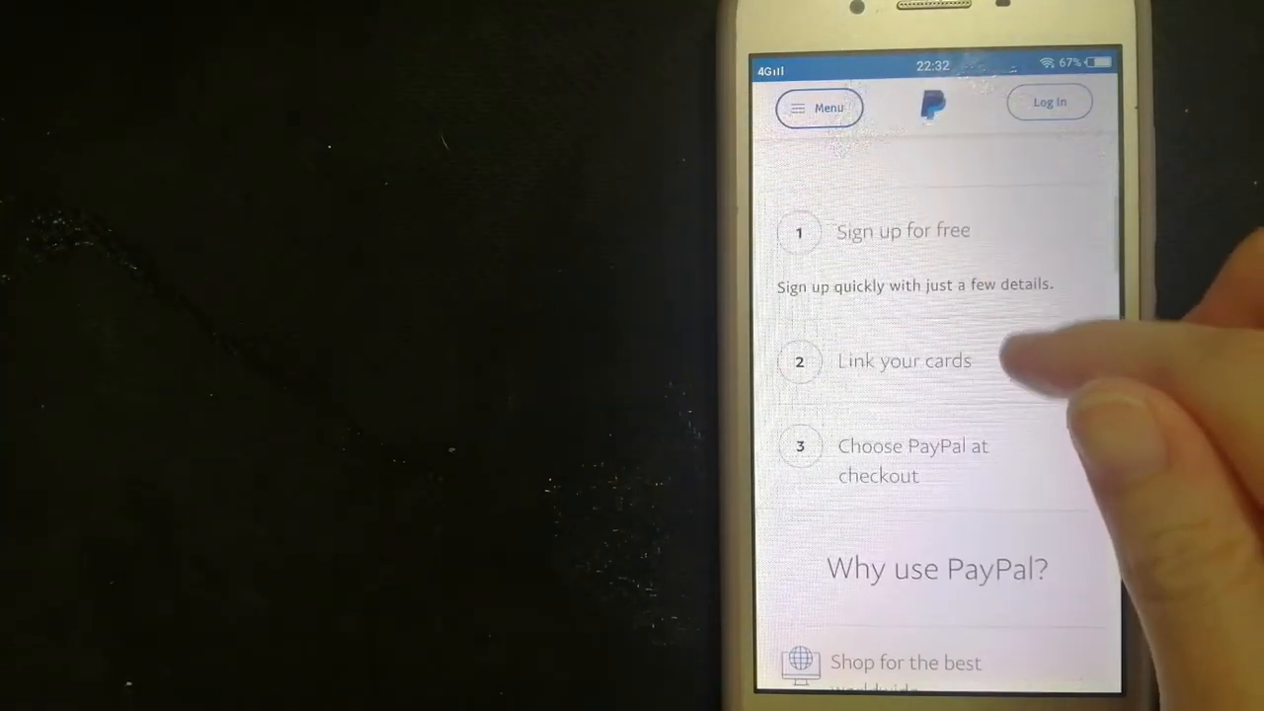
{"action": "scroll", "scroll_direction": "down", "scroll_amount": 3}
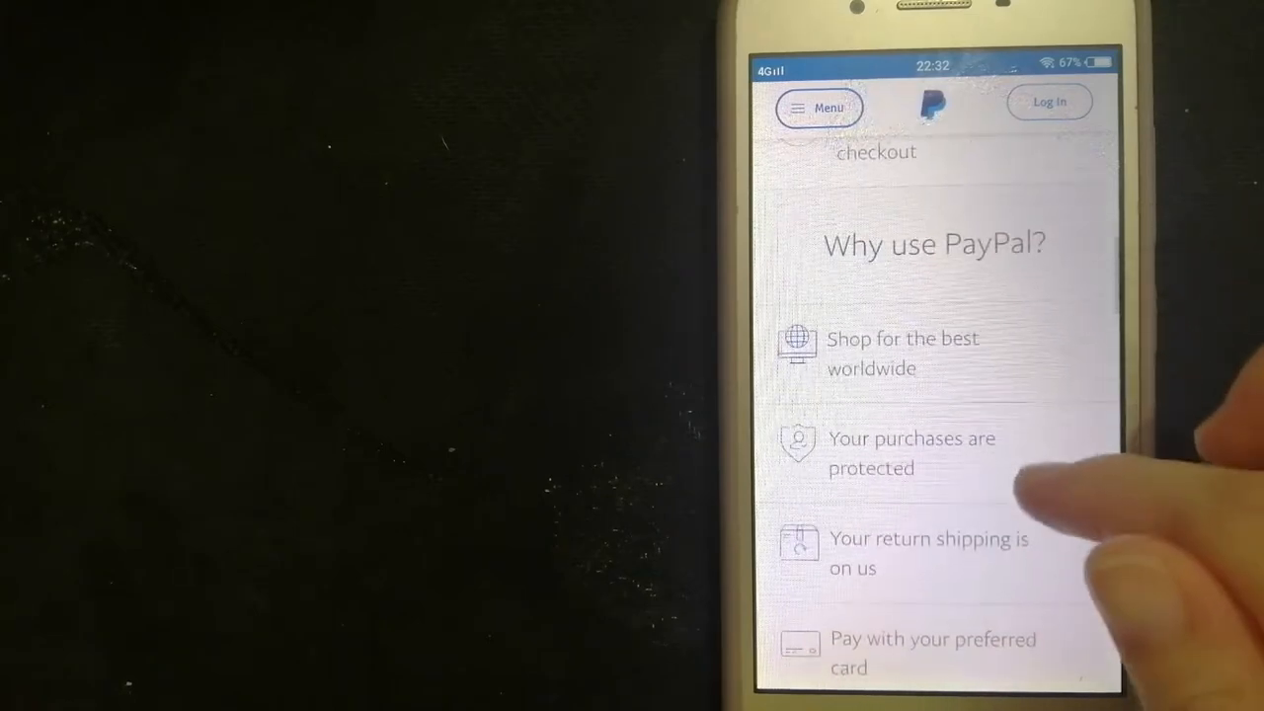
{"action": "scroll", "scroll_direction": "up", "scroll_amount": 3}
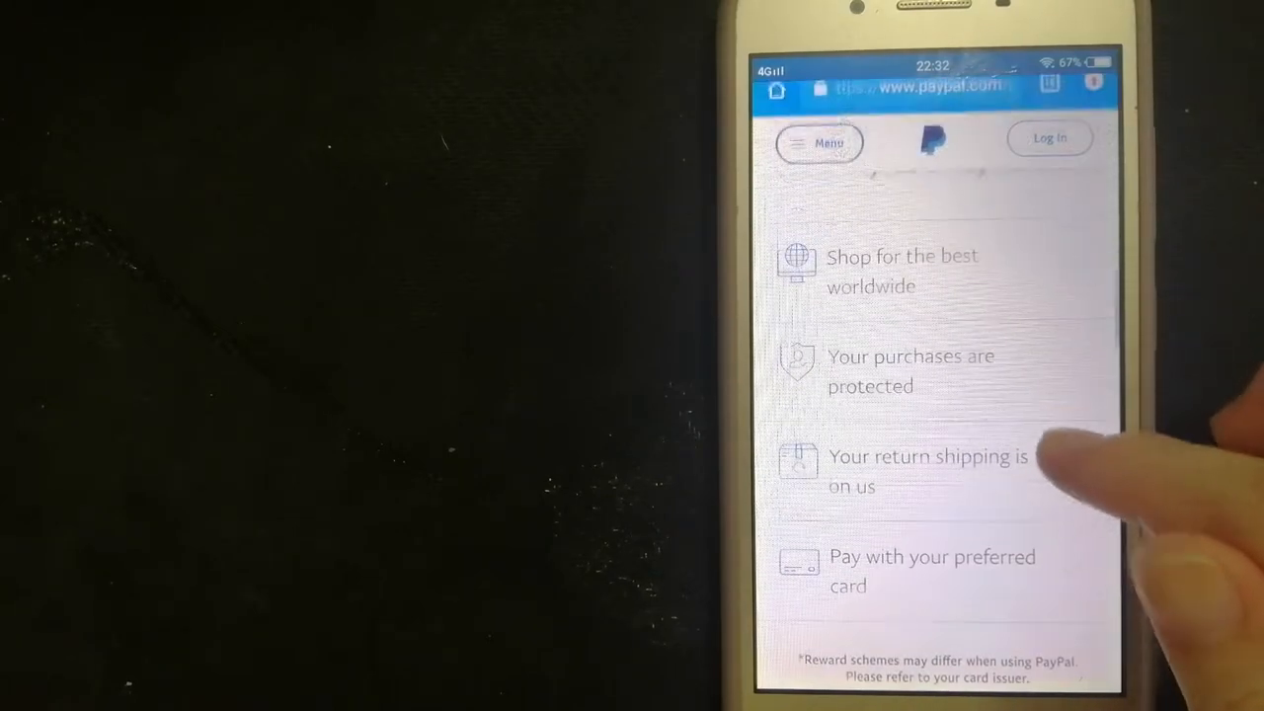